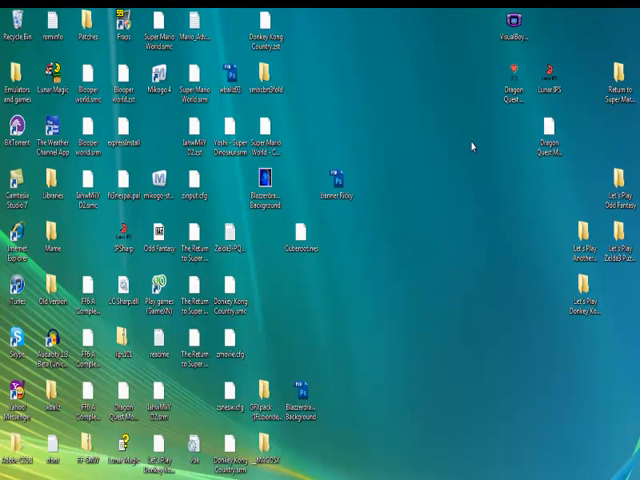
mouse_move(464, 156)
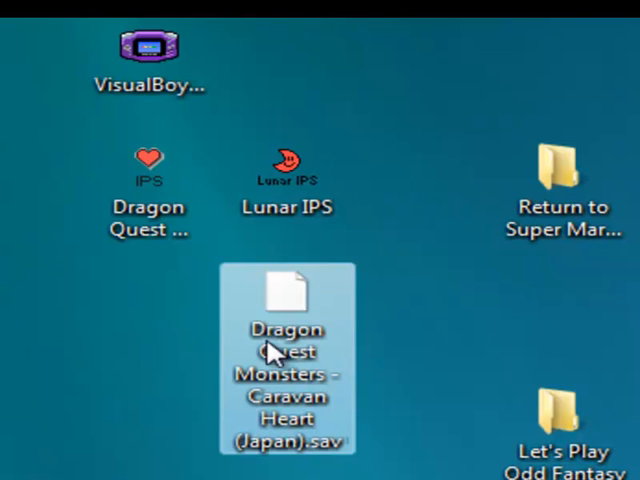
mouse_move(128, 470)
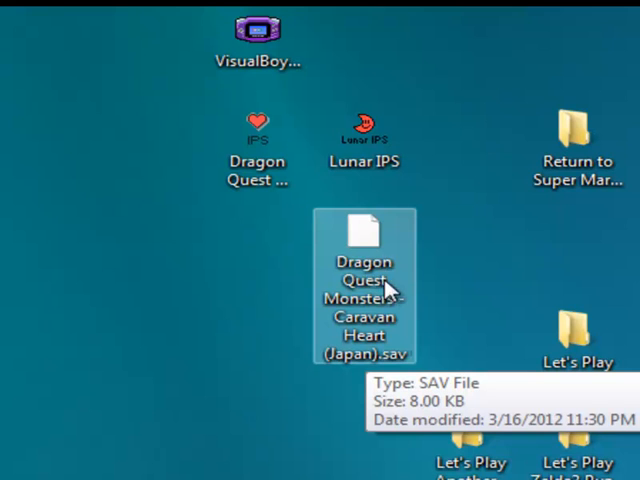
mouse_move(376, 268)
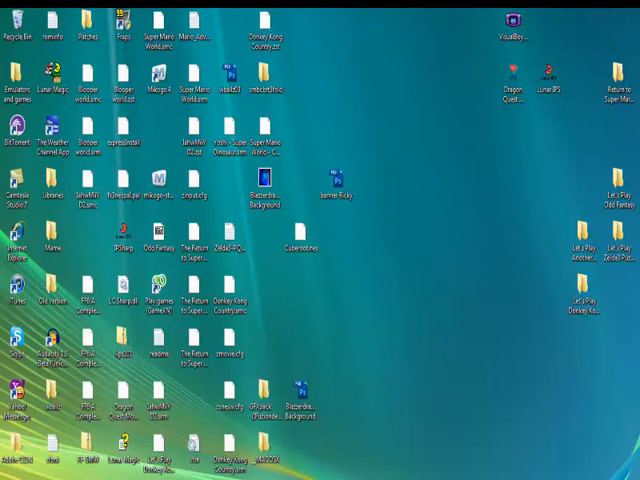
Step: Launch Chrome and run a Google search for 'dragon quest caravan heart rom'
left_click(12, 470)
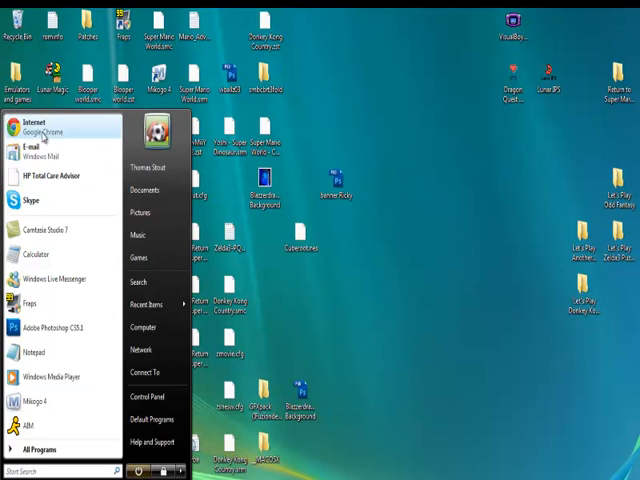
left_click(40, 124)
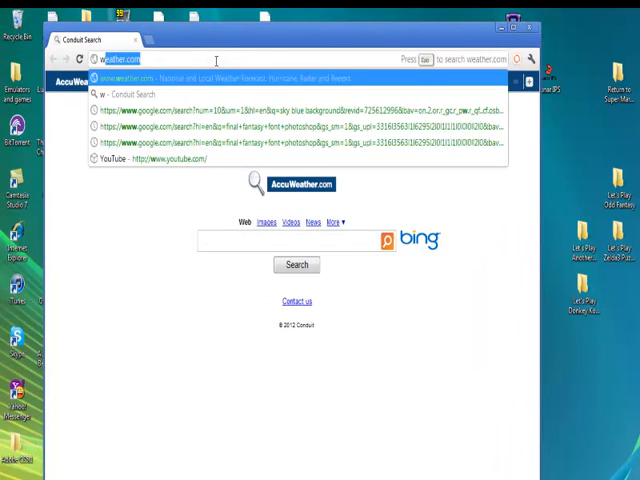
type("www")
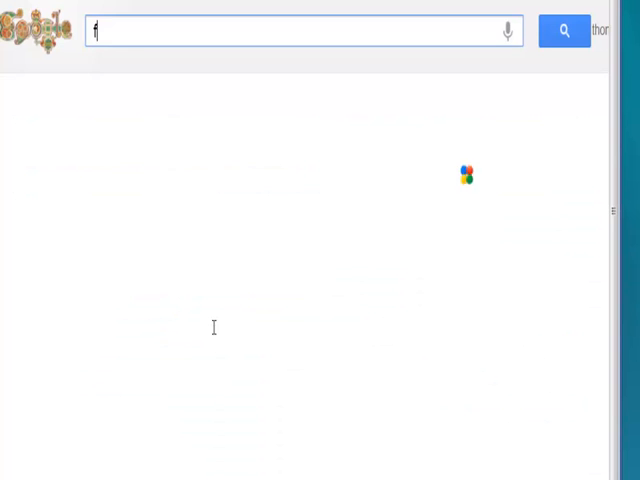
type("dragon")
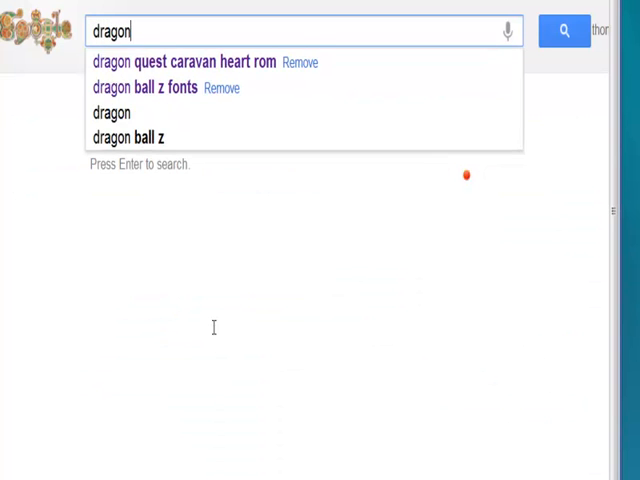
left_click(184, 60)
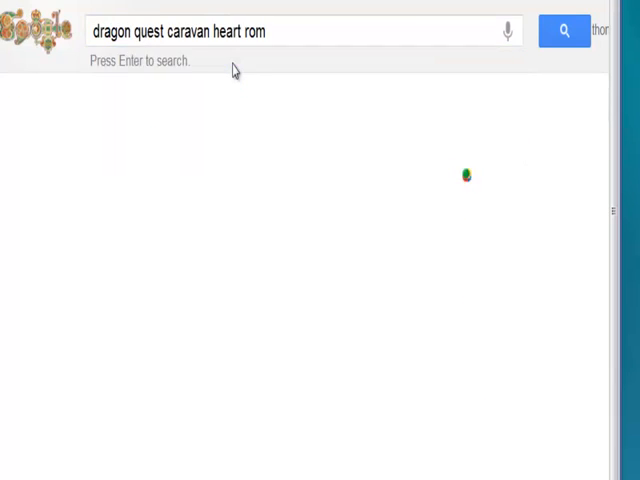
key("enter")
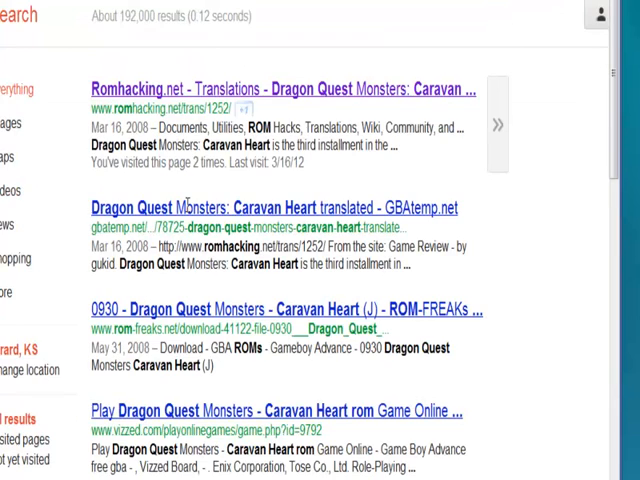
scroll("down", 3)
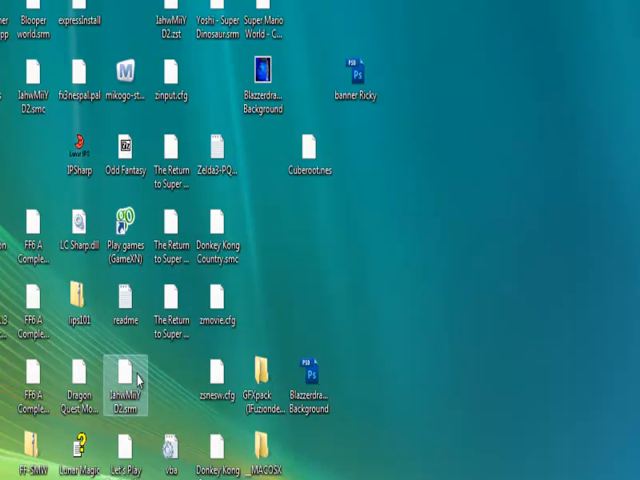
Step: Extract the downloaded Caravan Heart ROM archive to the Desktop
left_click(10, 470)
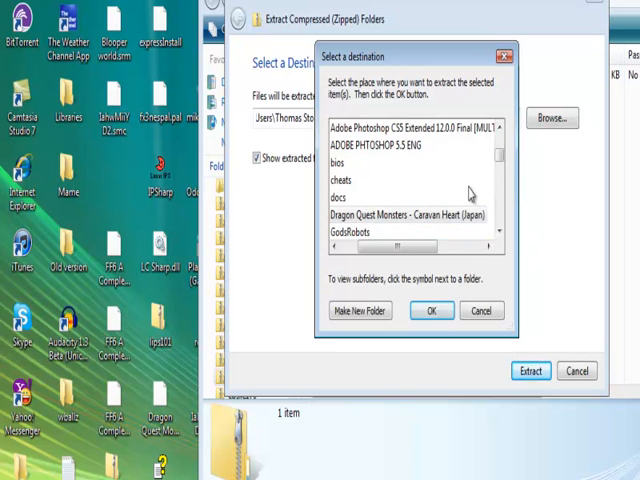
left_click_drag(410, 246, 400, 246)
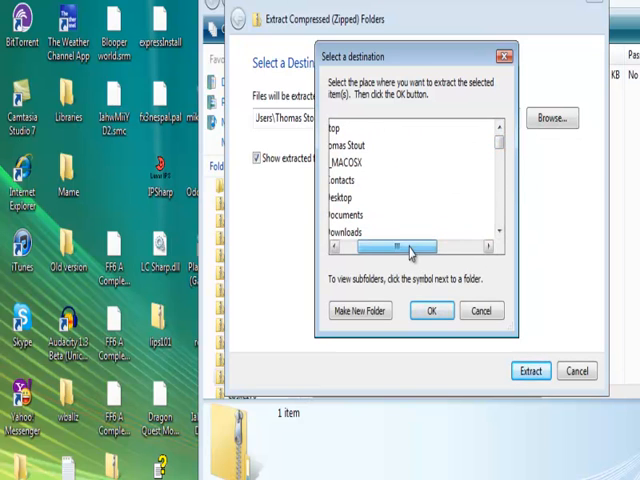
left_click(432, 310)
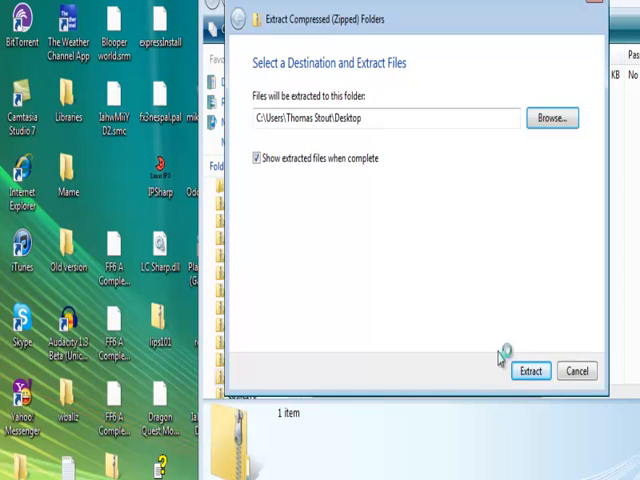
left_click(530, 372)
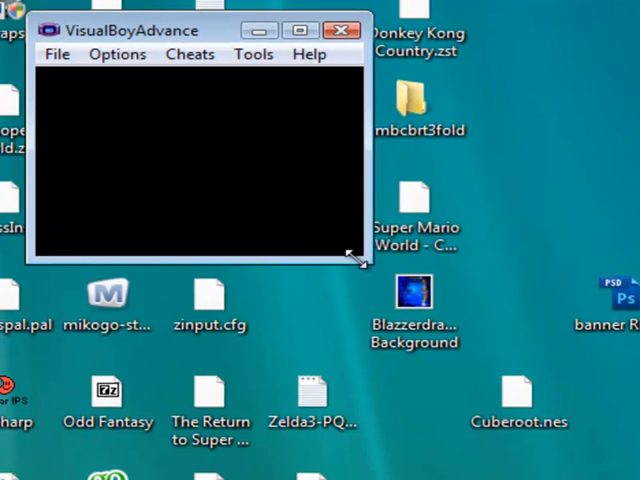
Step: Load the Japanese ROM in VisualBoyAdvance, play to the name-entry screen, then close the emulator
left_click(344, 28)
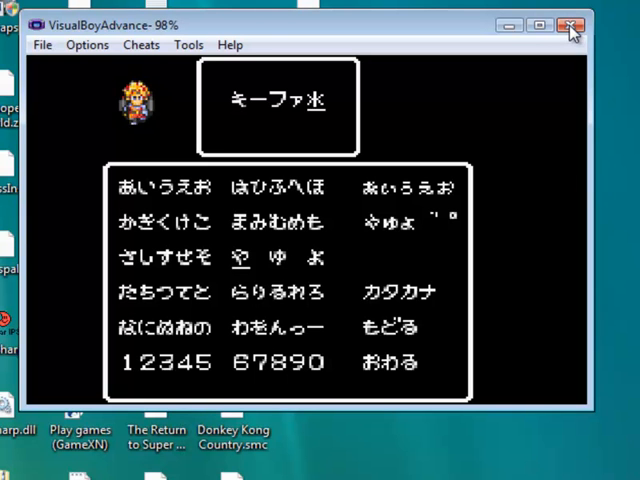
left_click(572, 24)
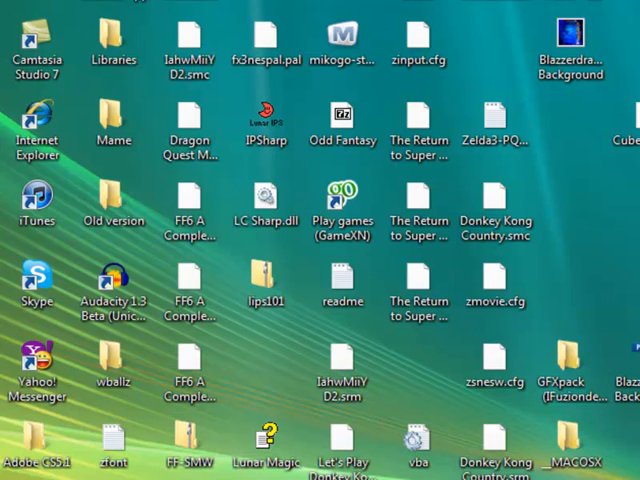
mouse_move(548, 18)
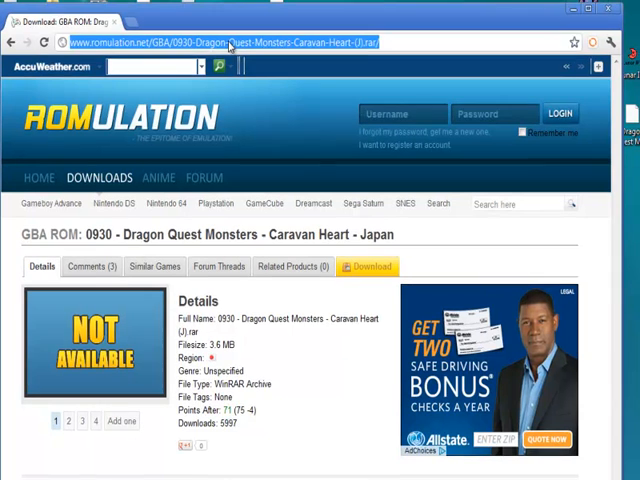
Step: Reach the Caravan Heart English translation page on Romhacking.net and get its IPS patch
type("youtube.com")
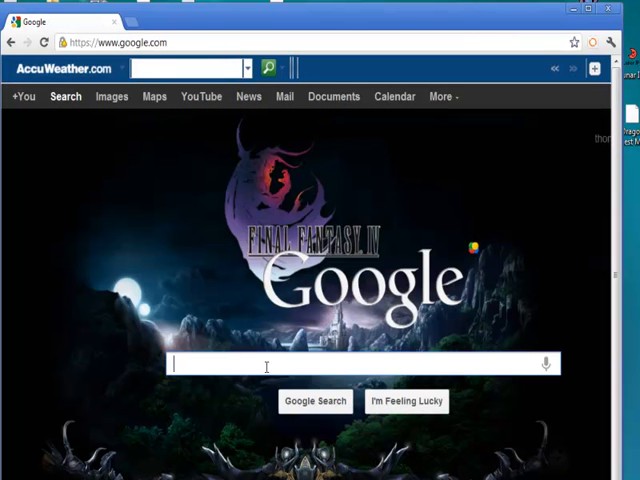
type("DR")
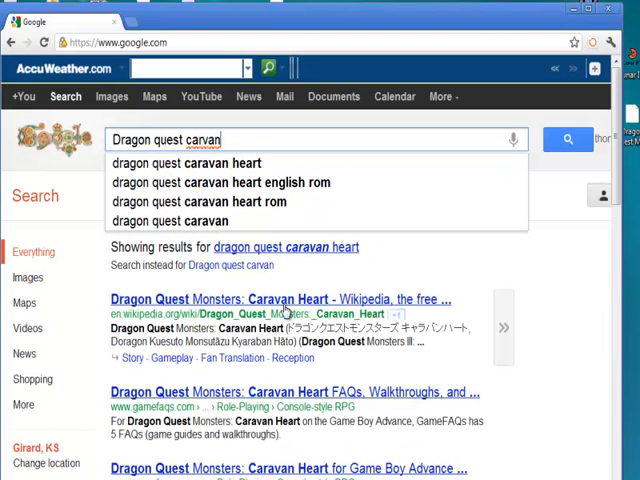
left_click(234, 182)
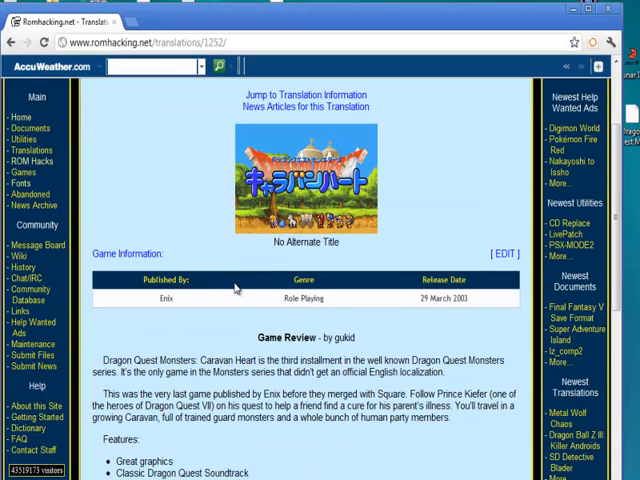
scroll("down", 3)
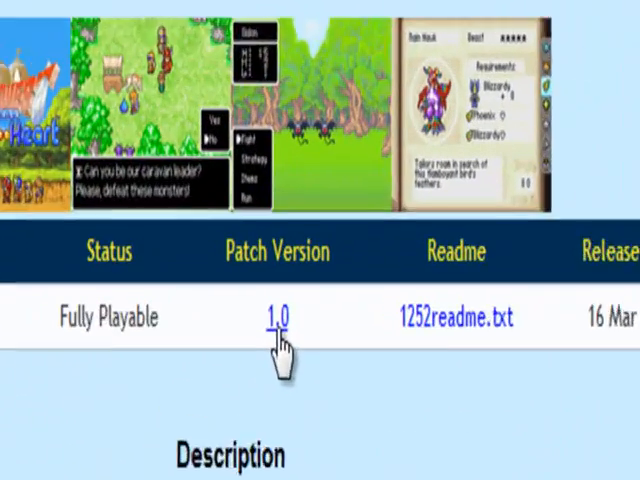
scroll("down", 3)
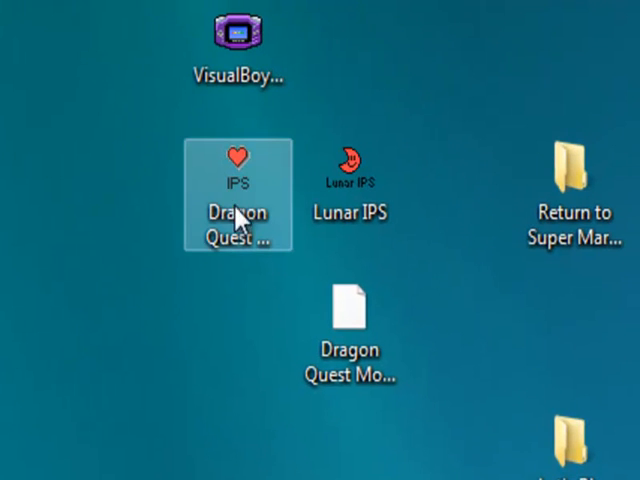
Step: Search Google for 'Lunar IPS', download the patcher, and minimize Chrome to the desktop
left_click(264, 296)
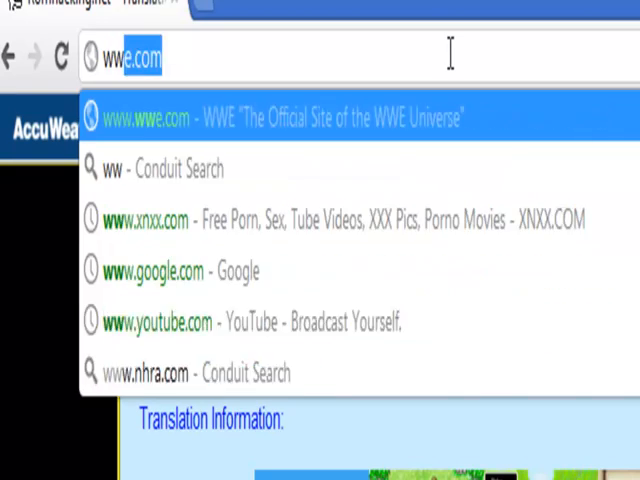
type("www.google.com")
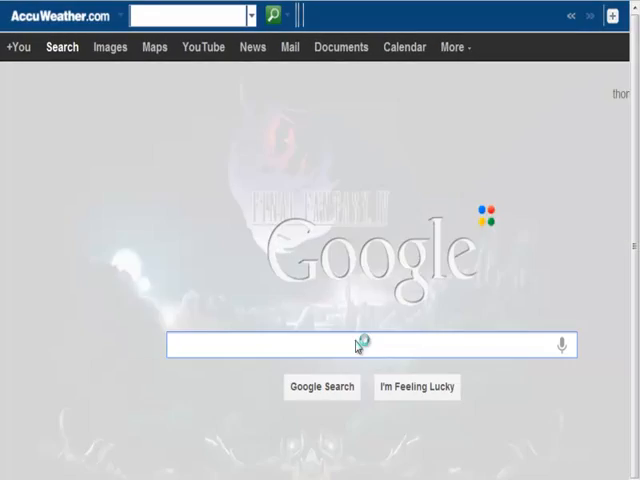
type("Lunar")
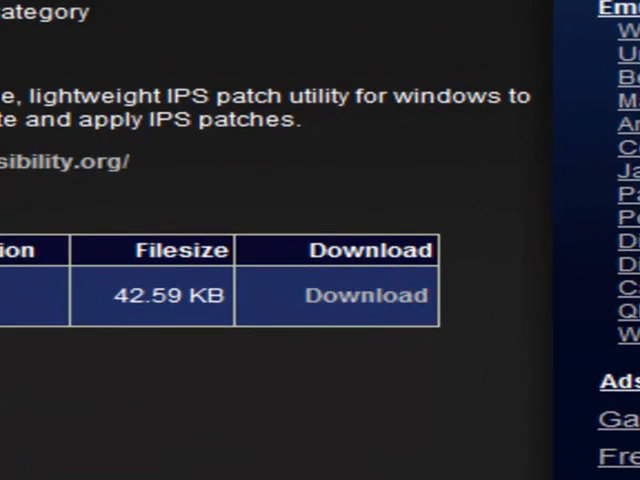
left_click(122, 68)
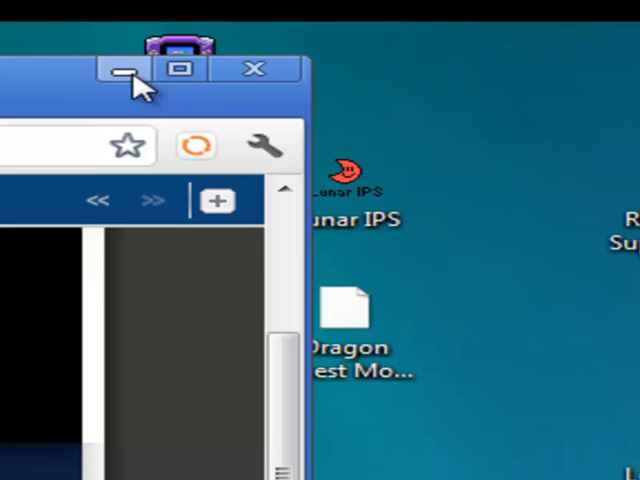
left_click(124, 70)
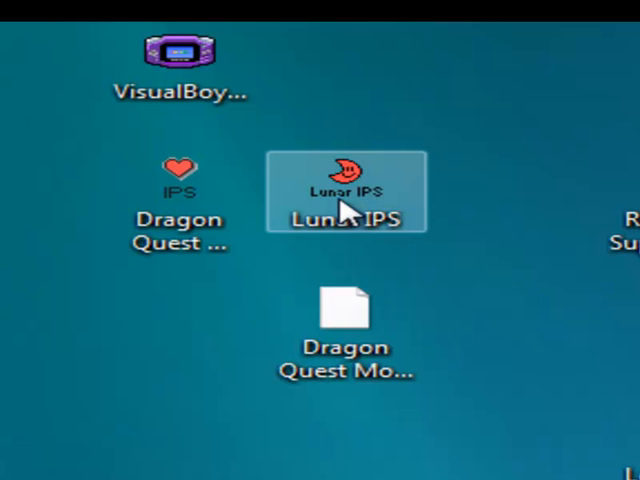
Step: Run Lunar IPS past the security warning and choose Apply IPS Patch
double_click(348, 204)
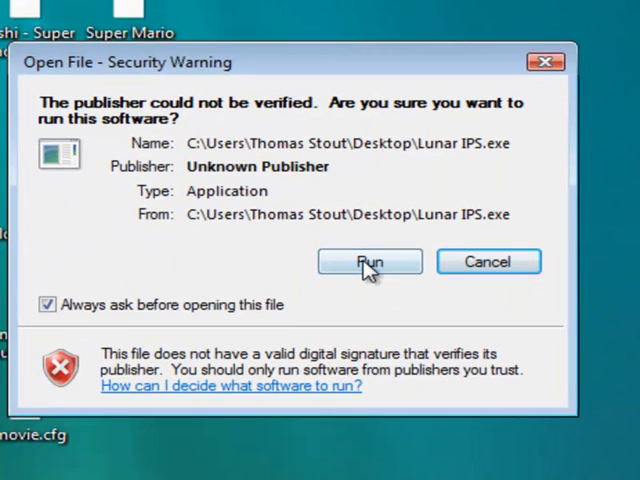
left_click(368, 260)
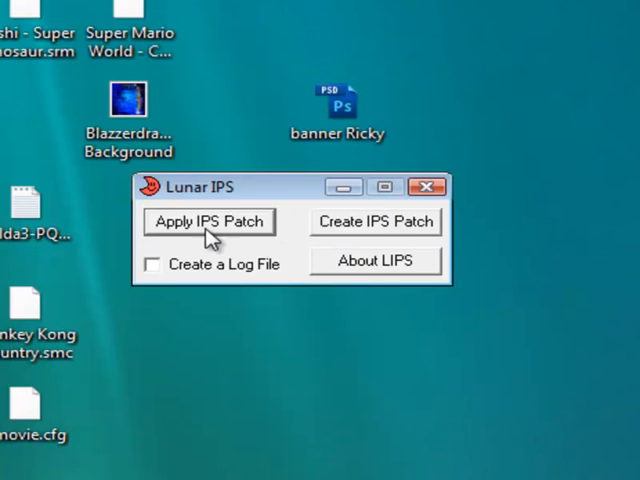
mouse_move(262, 238)
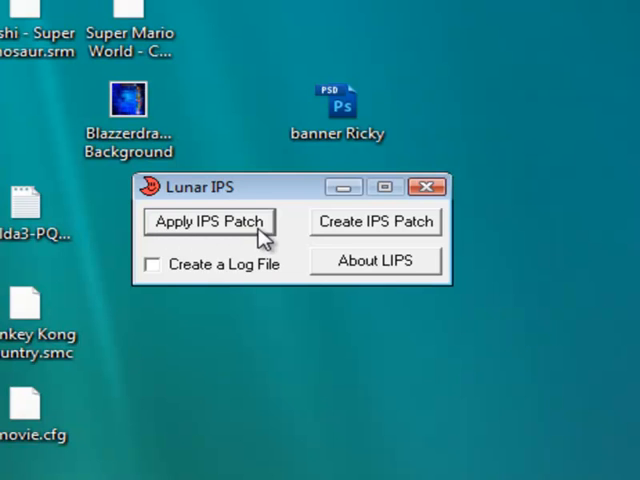
left_click(208, 220)
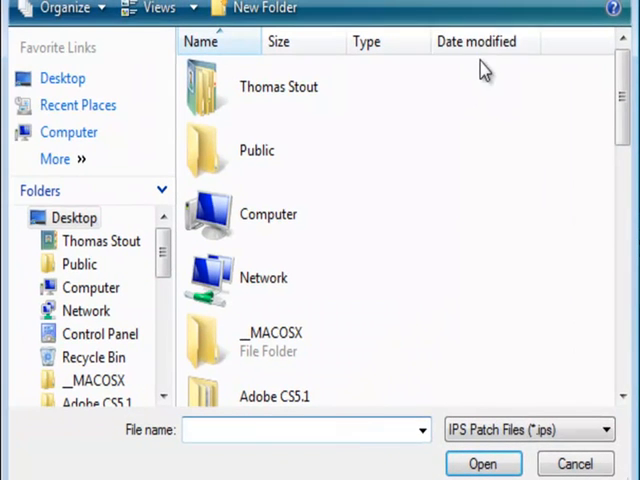
Step: Select the Caravan Heart .ips patch and the Caravan Heart (Japan).gba ROM to apply the translation
scroll("down", 3)
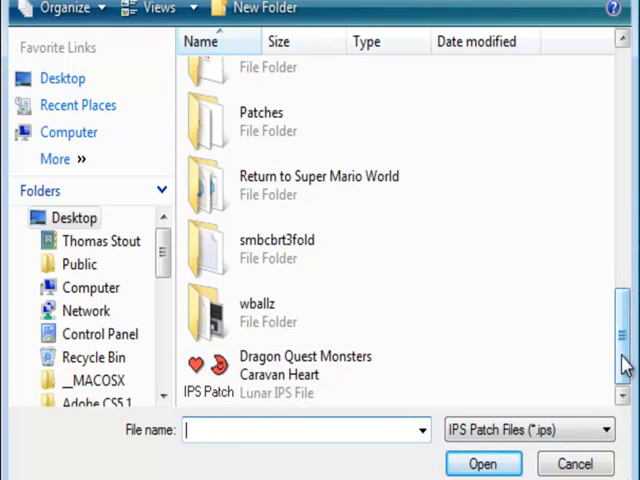
left_click(304, 364)
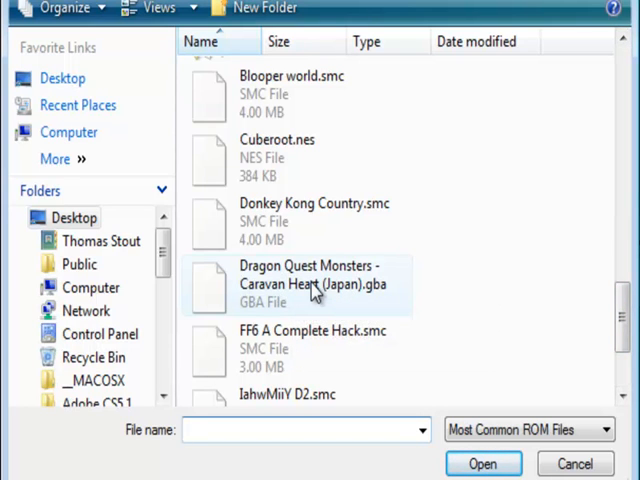
mouse_move(316, 290)
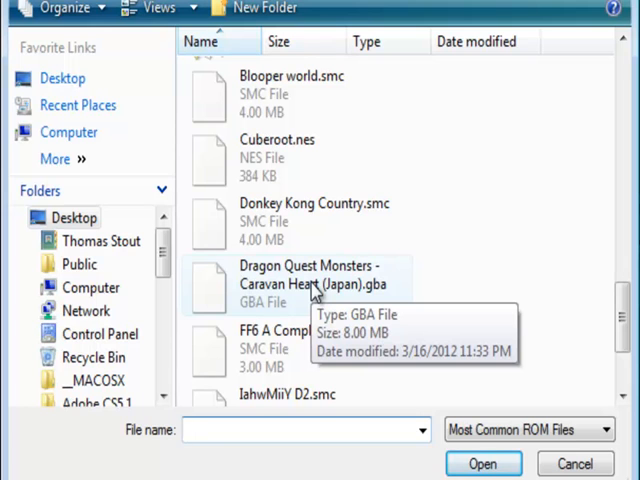
left_click(310, 284)
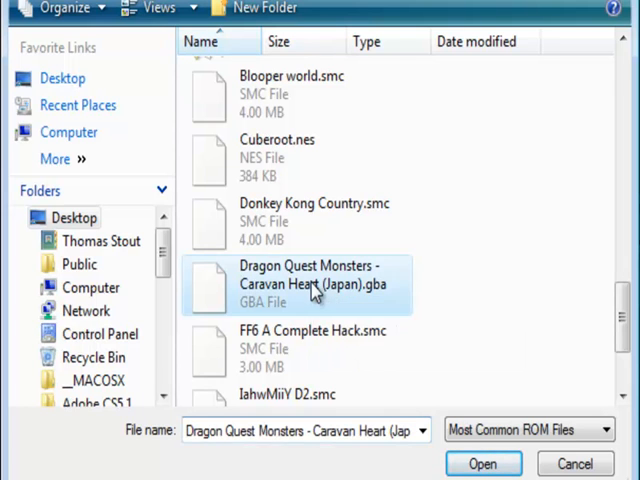
left_click(482, 464)
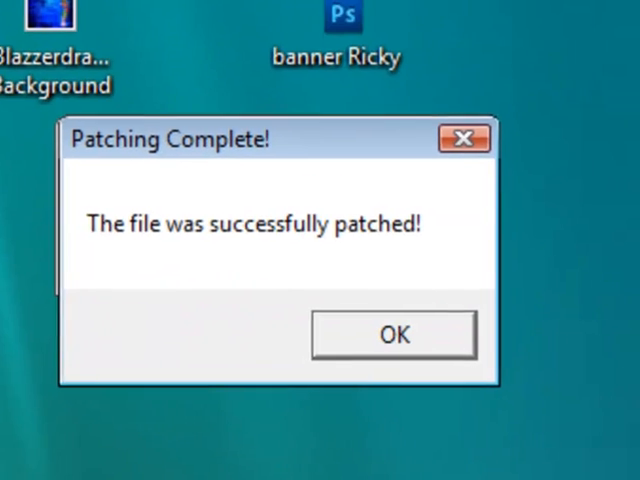
mouse_move(388, 282)
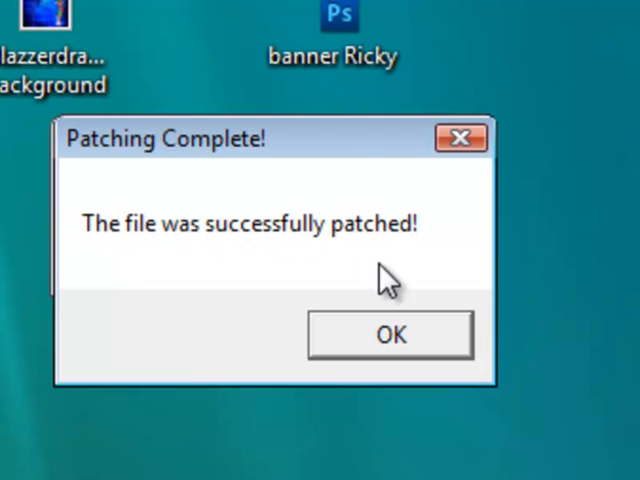
Step: Dismiss the Patching Complete message and close Lunar IPS
left_click(388, 334)
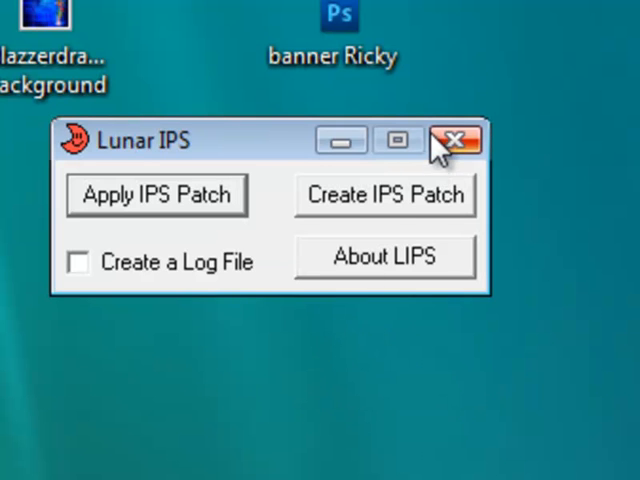
left_click(456, 140)
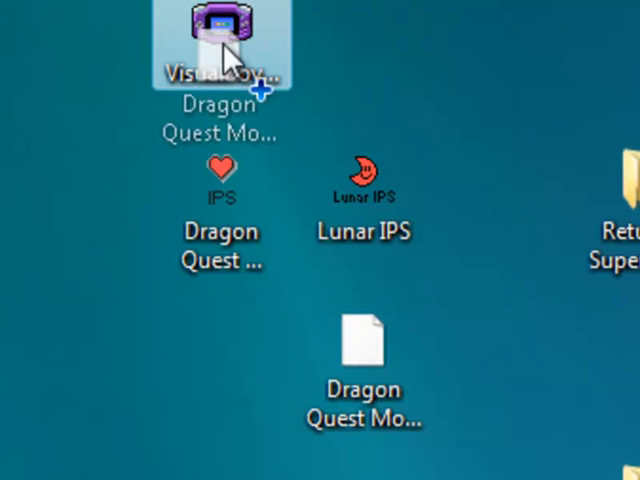
double_click(220, 50)
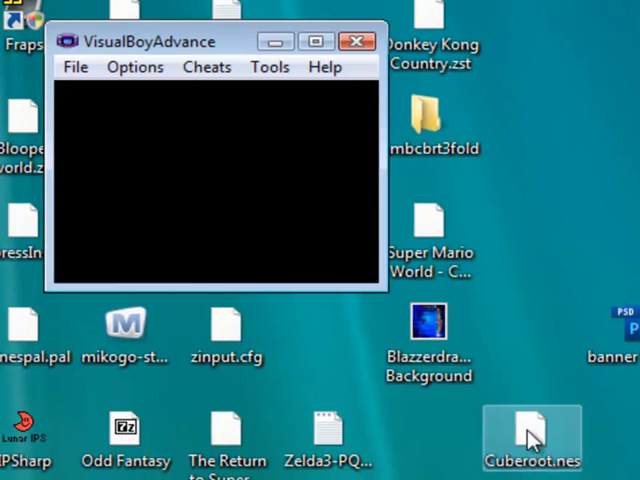
double_click(532, 432)
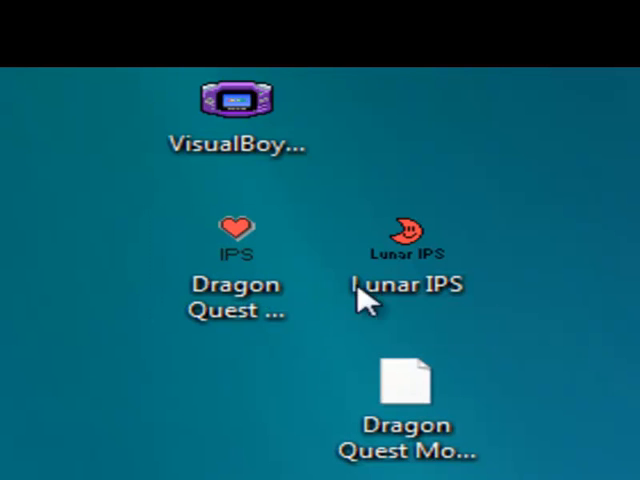
left_click(404, 250)
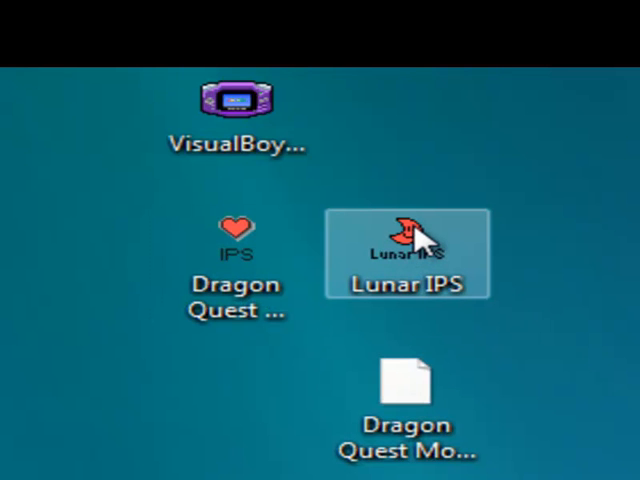